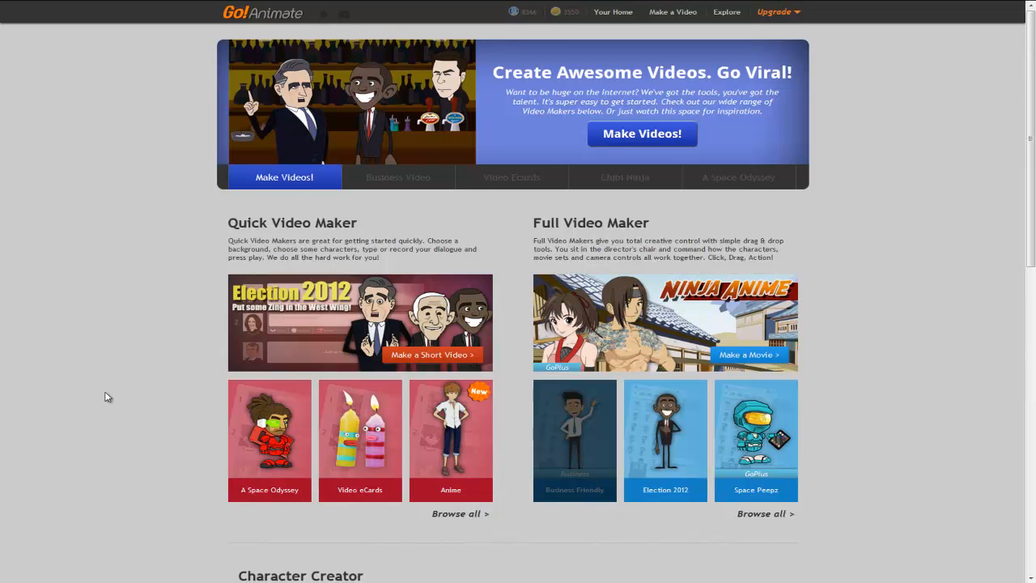
mouse_move(385, 237)
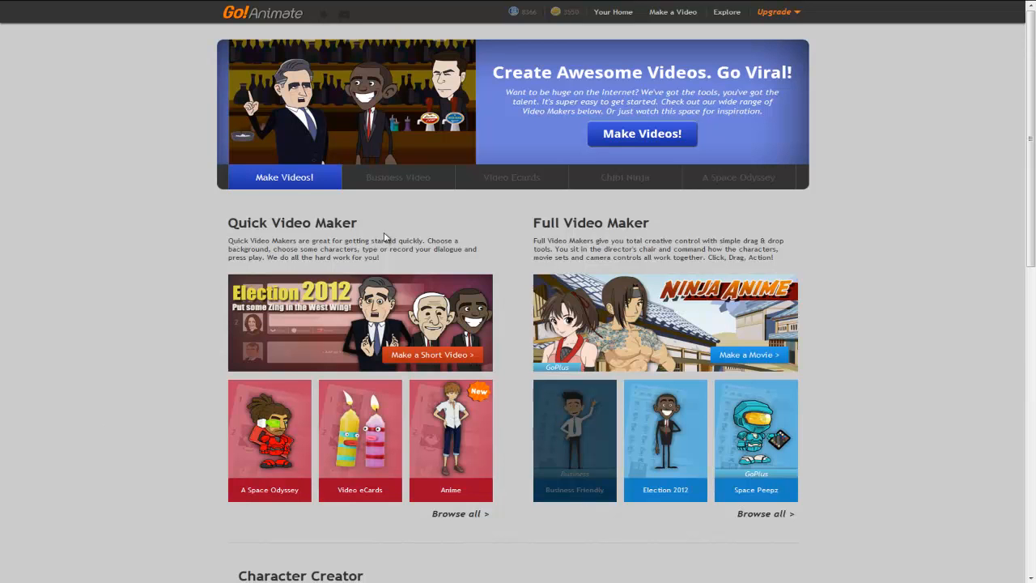
Browse all Quick Video Maker templates and launch the Office Gossipers maker
double_click(292, 223)
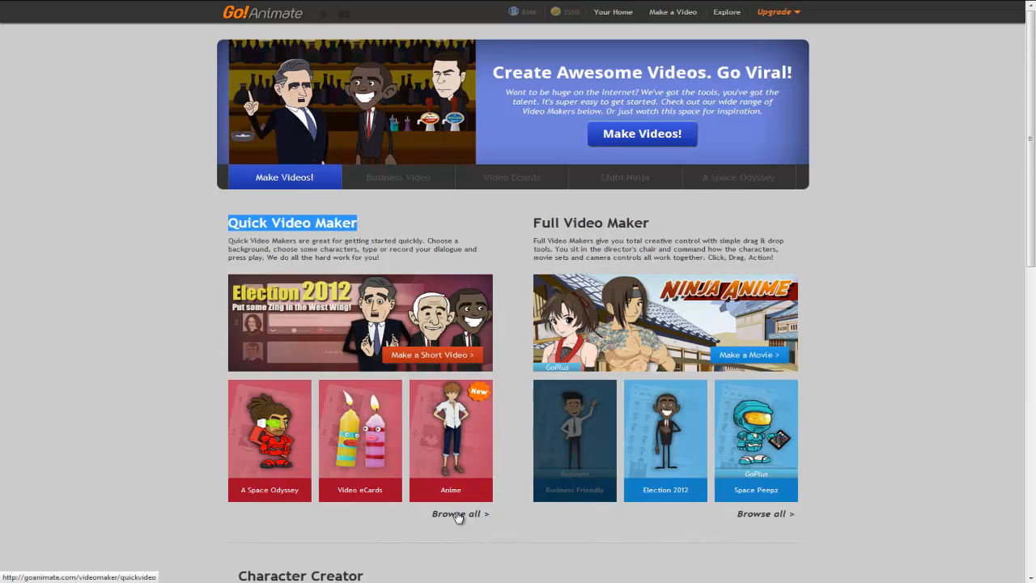
click(459, 514)
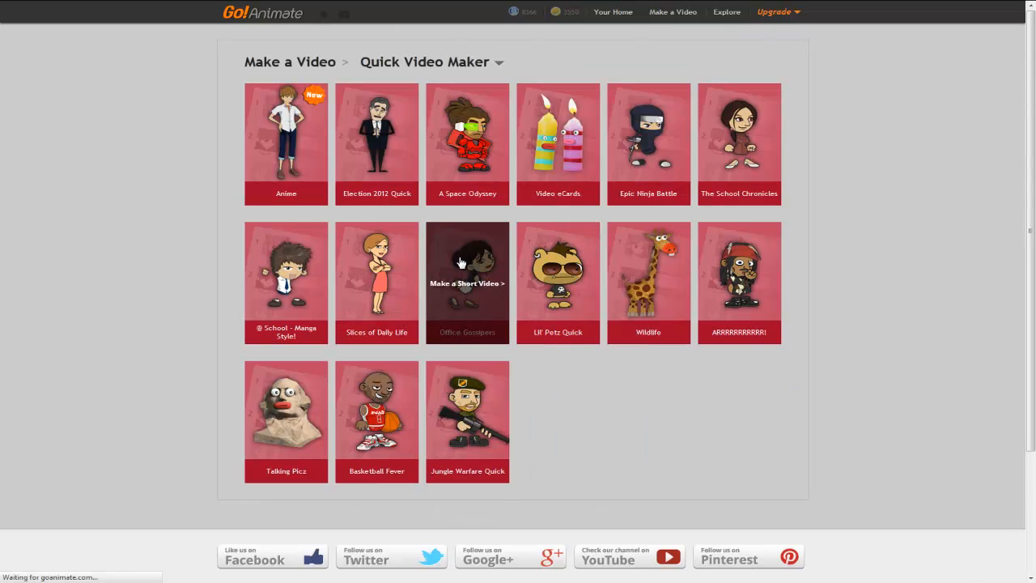
click(466, 282)
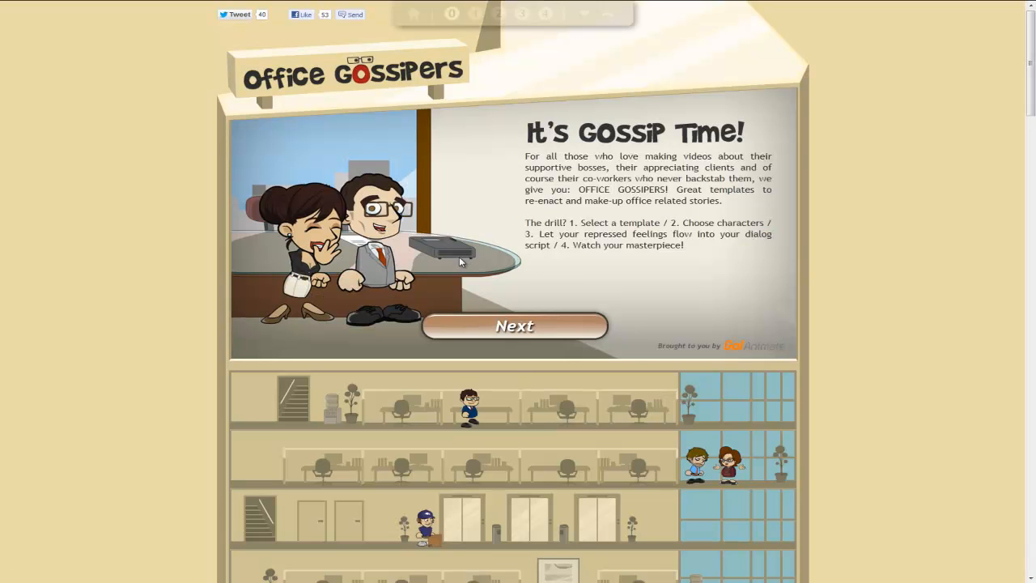
click(515, 325)
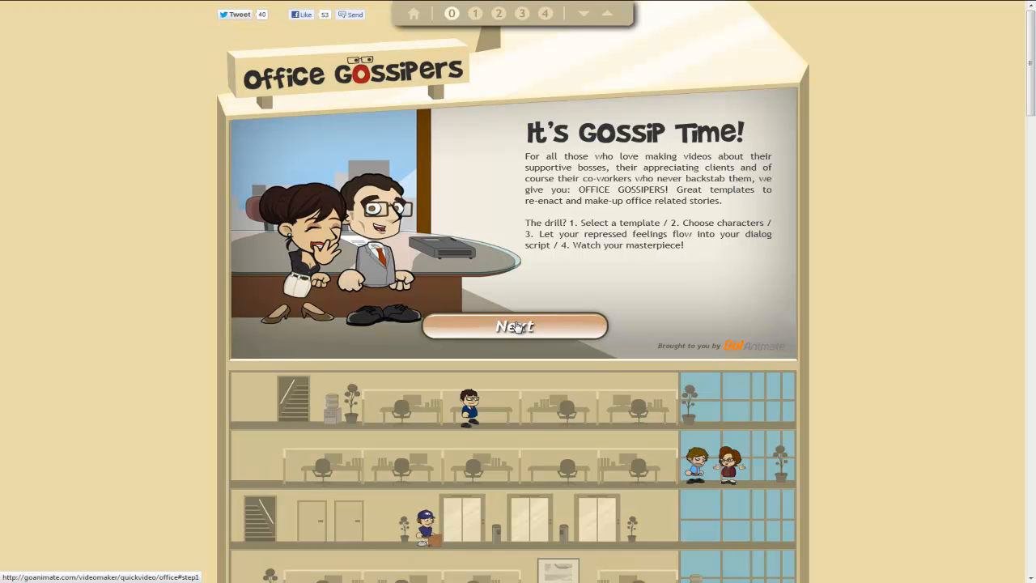
Advance past the intro and browse settings, leaving Happily Making Copies selected
click(515, 325)
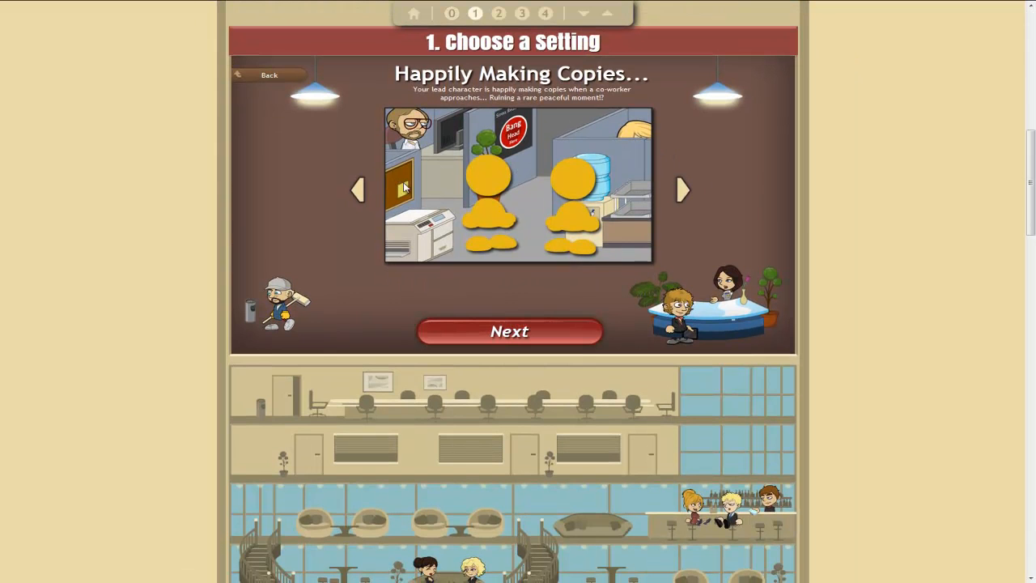
mouse_move(357, 191)
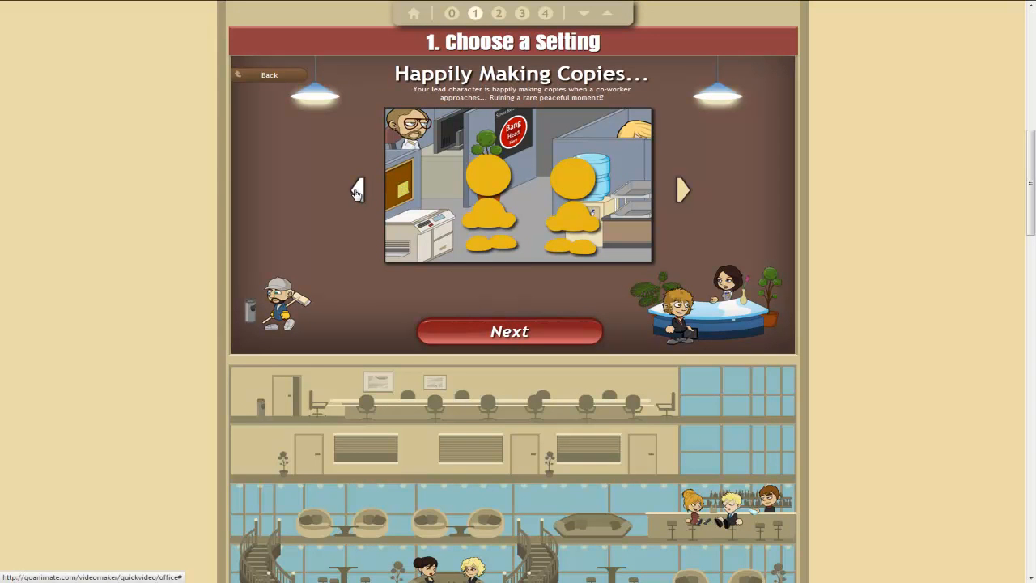
click(683, 190)
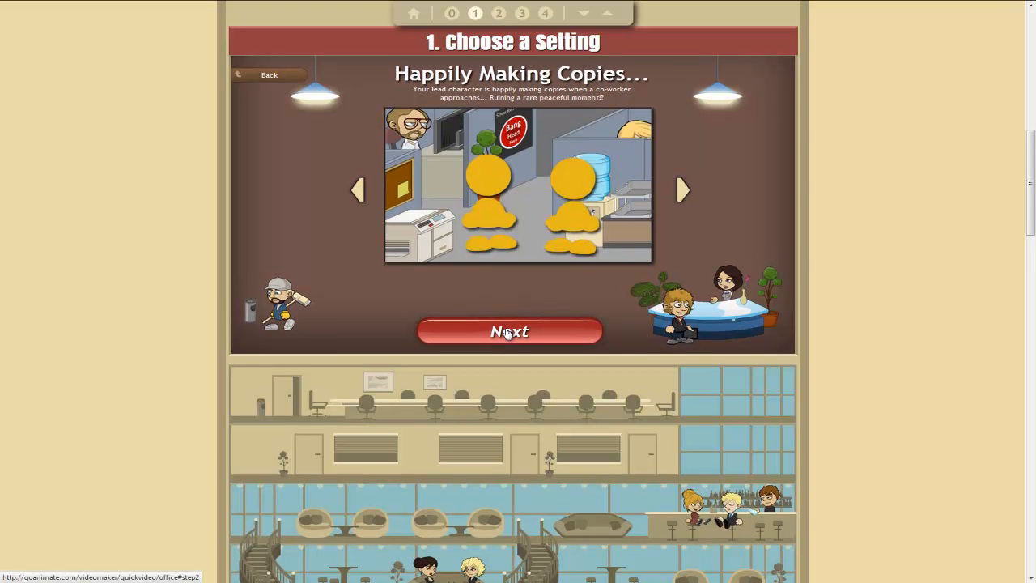
Pick the brown-haired woman with glasses and the blond man as actors, then proceed to dialog
click(508, 331)
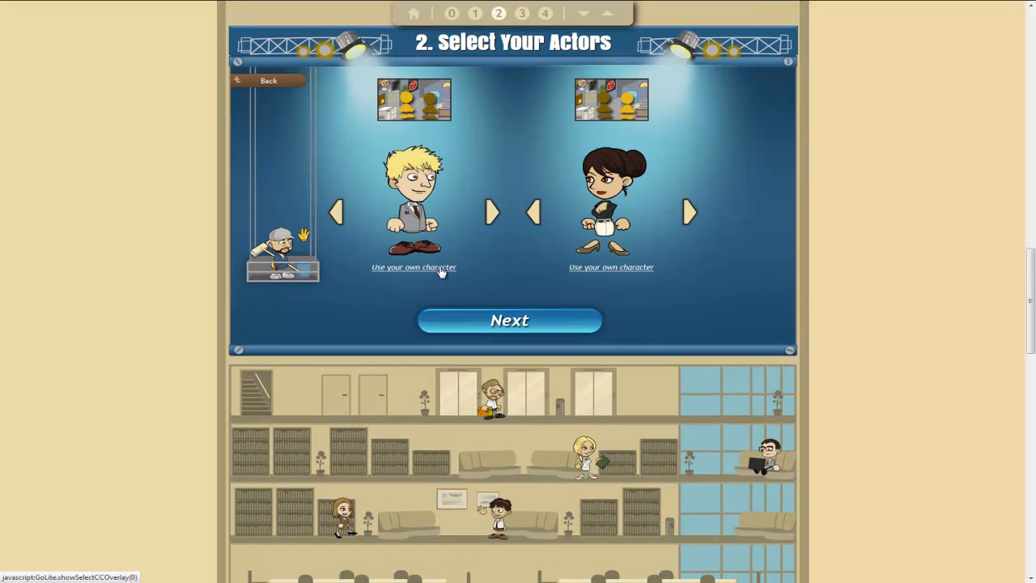
click(492, 211)
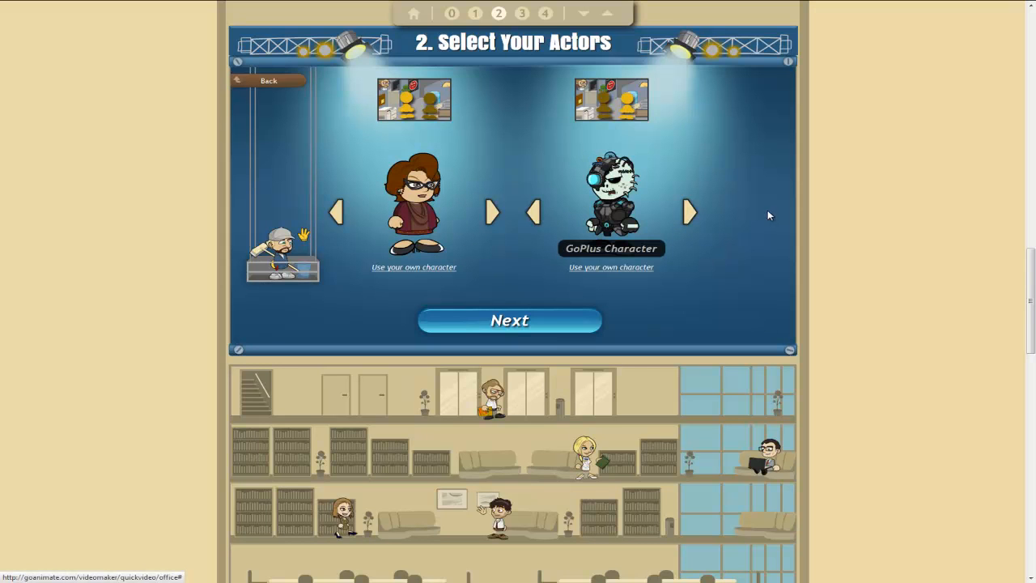
click(535, 210)
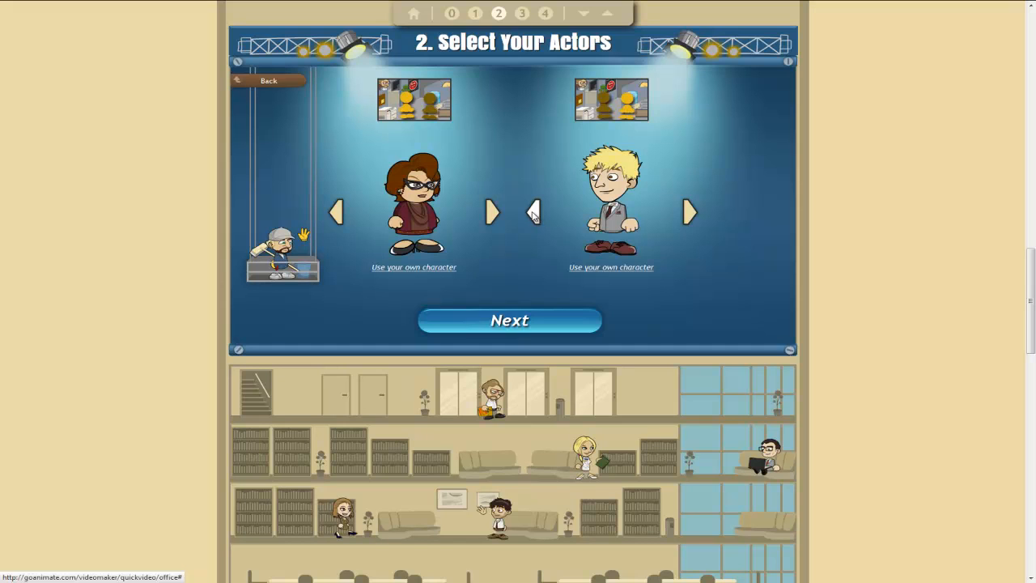
click(508, 321)
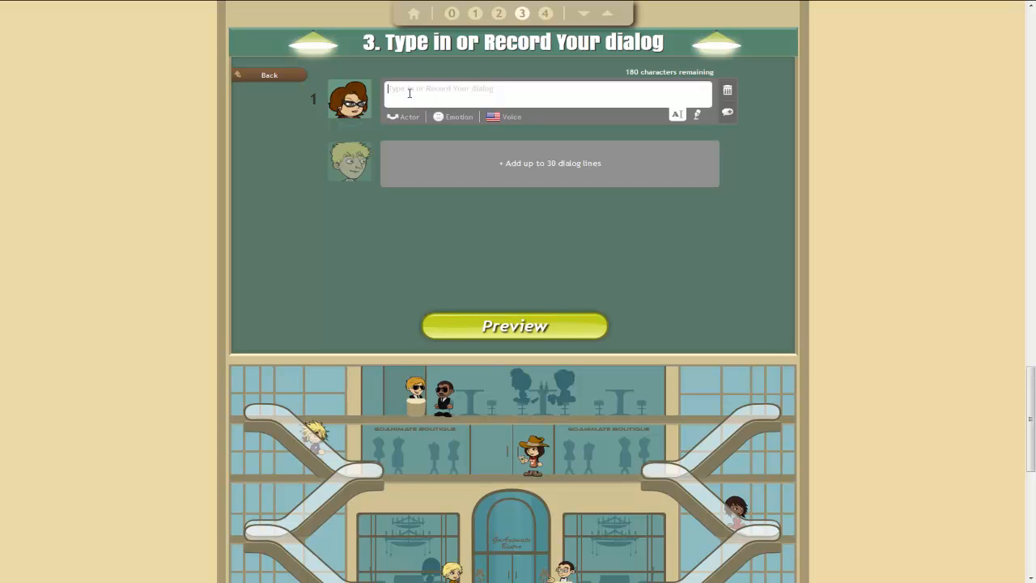
Enter line 1 'Hi Steve' and add line 2 'Hi Jane, what are you doing?'
text(Hi St)
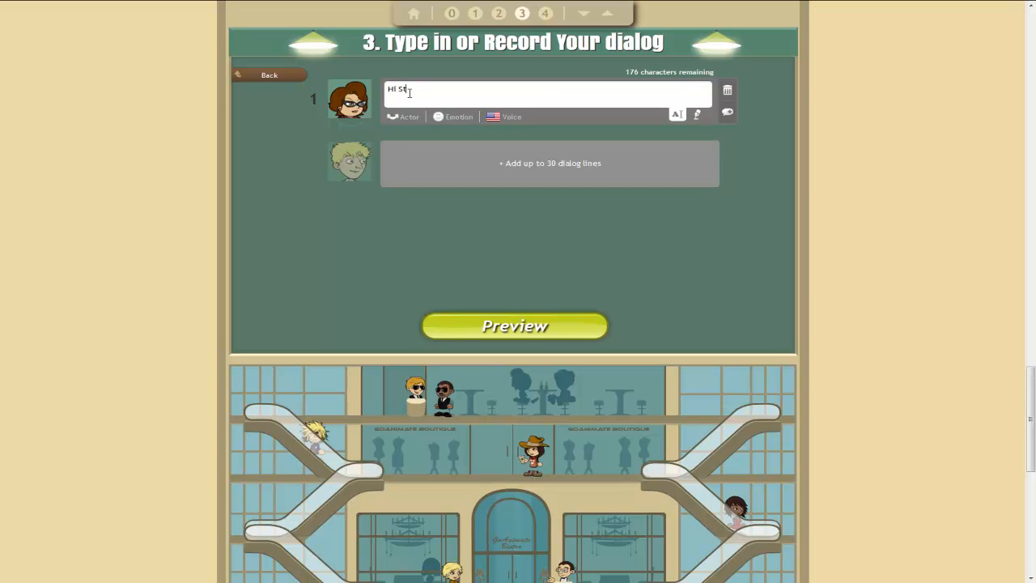
text(eve)
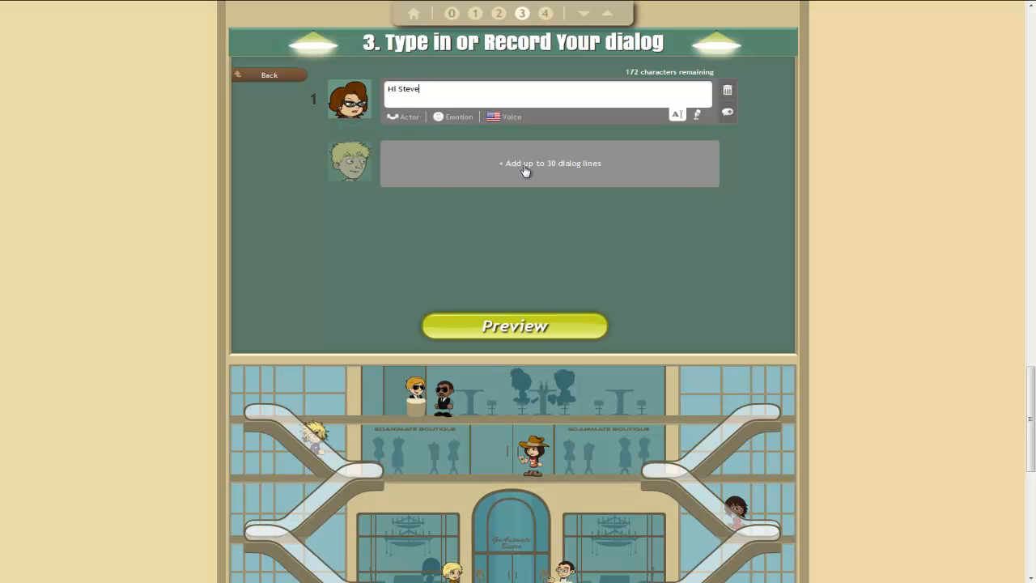
click(550, 162)
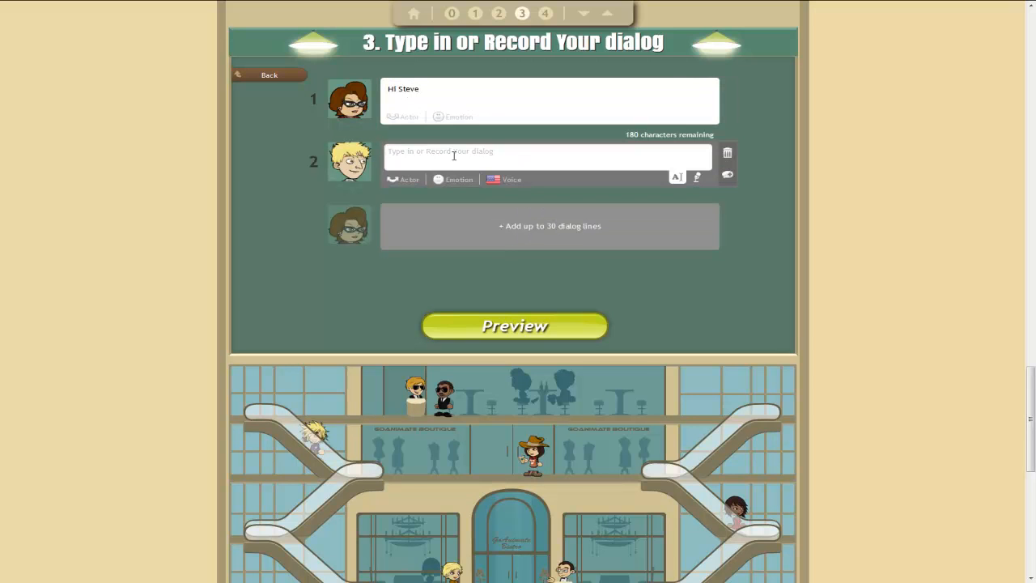
text(Hi Jane,)
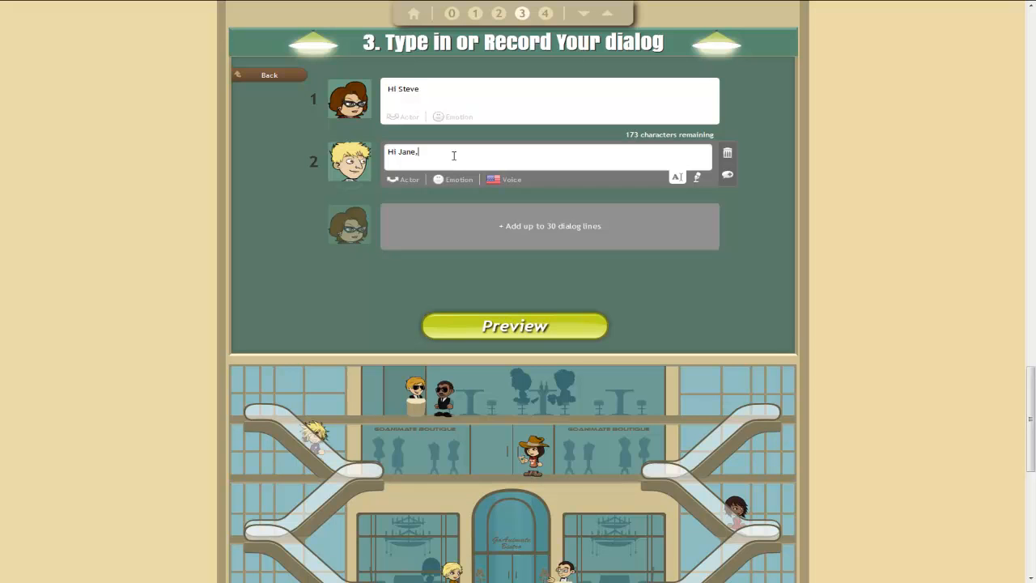
text(what are you d)
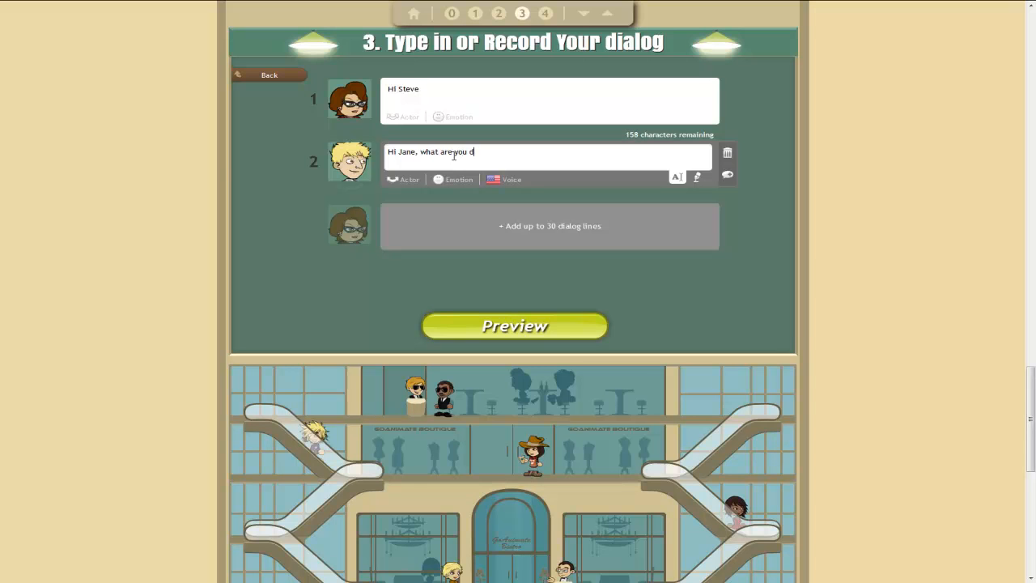
text(oing?)
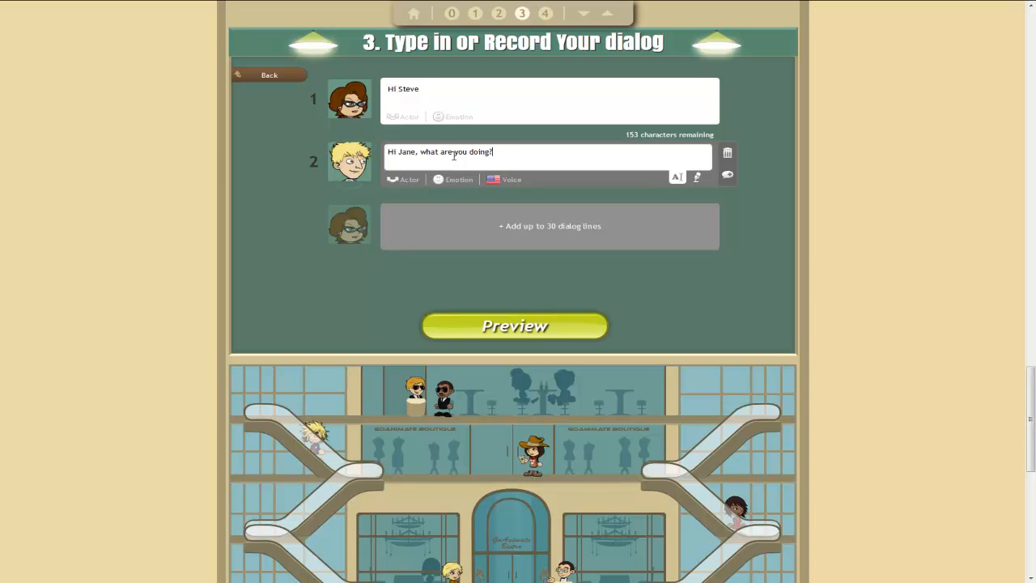
mouse_move(493, 116)
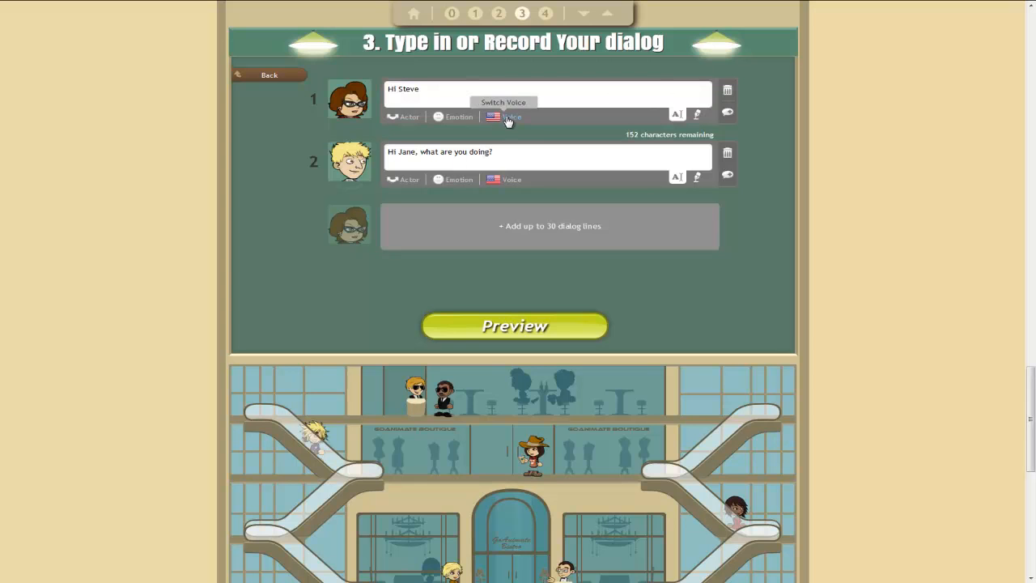
Assign the Australian voice Grace to the woman's first line
click(503, 116)
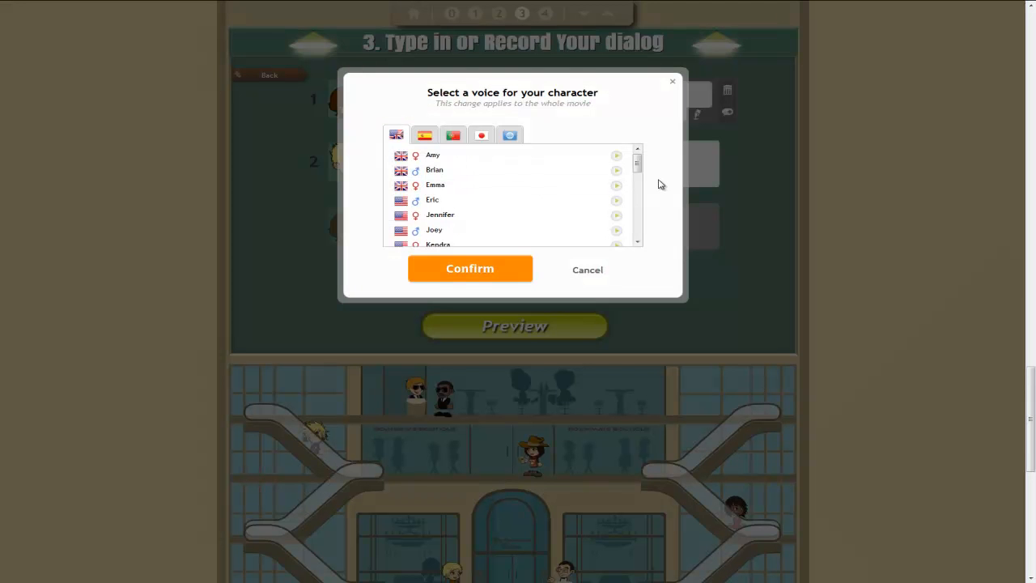
scroll(down, 3)
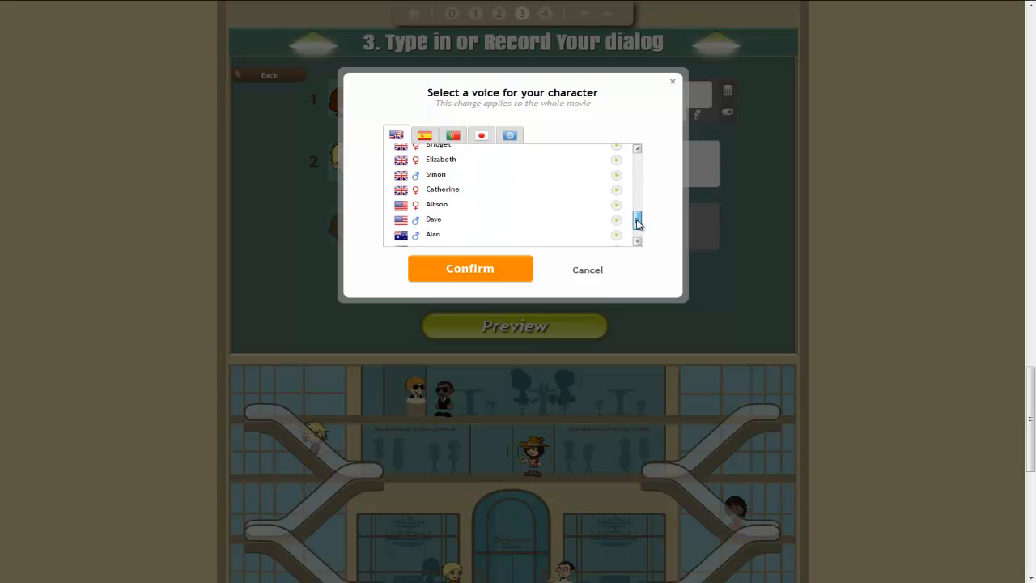
scroll(down, 3)
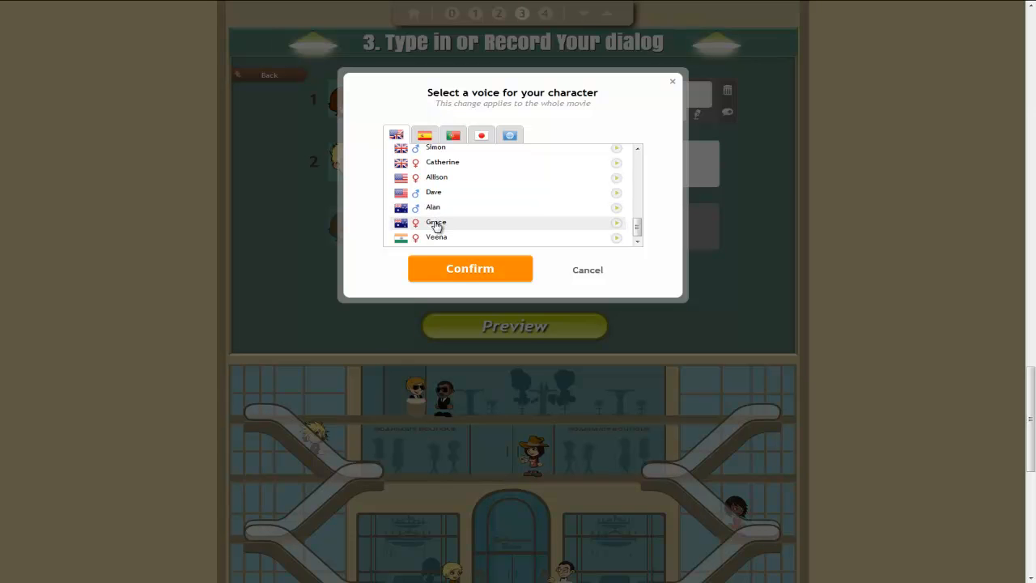
click(436, 223)
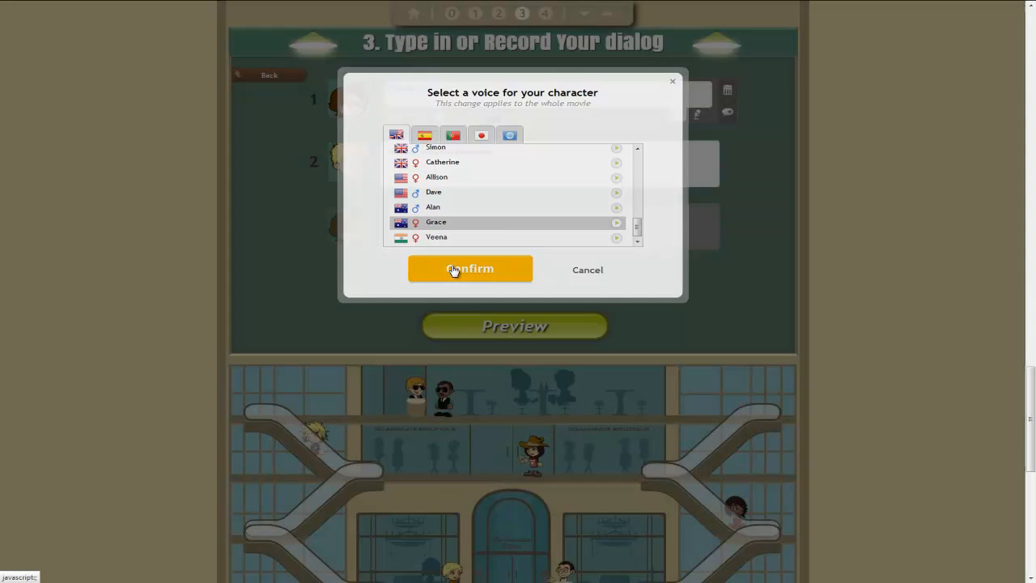
click(469, 269)
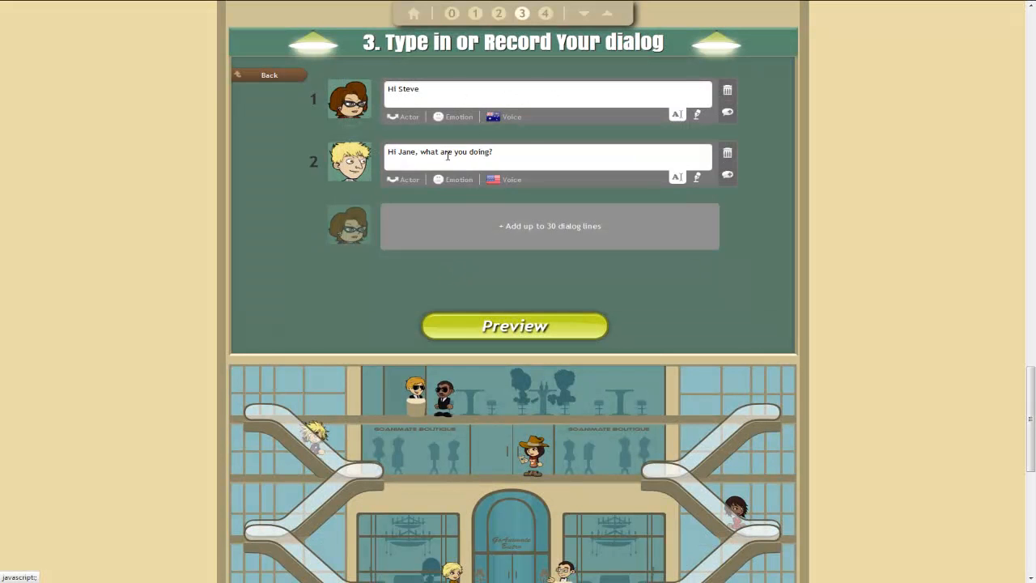
Give line 2 a Happy expression and the voice Eric, then add a third dialog line
click(453, 117)
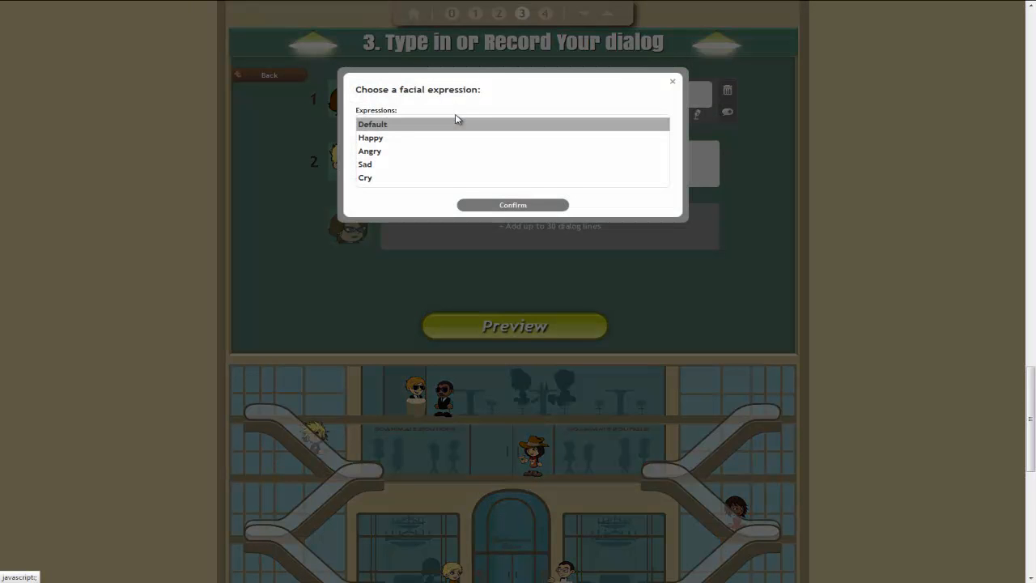
click(369, 136)
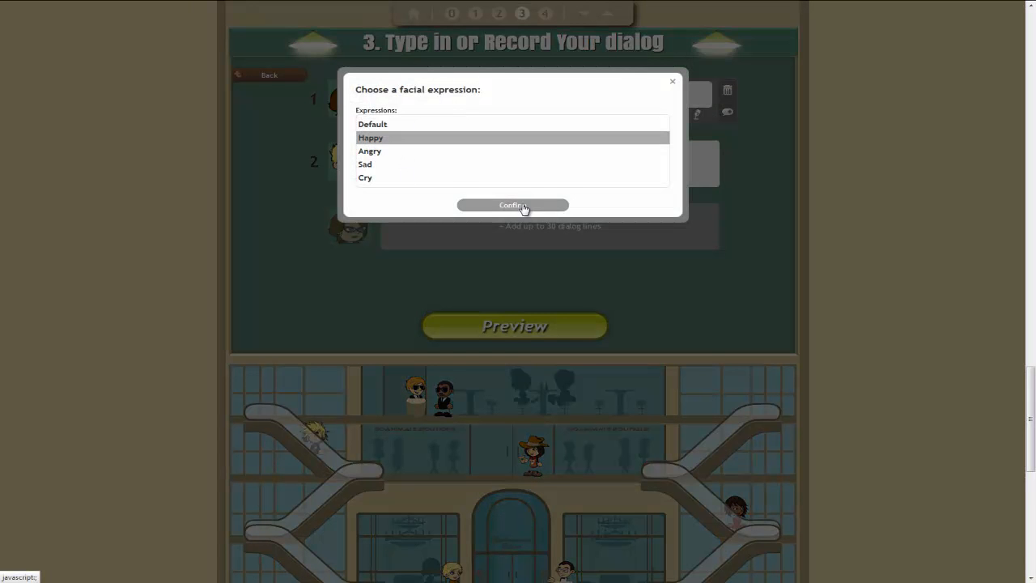
click(511, 204)
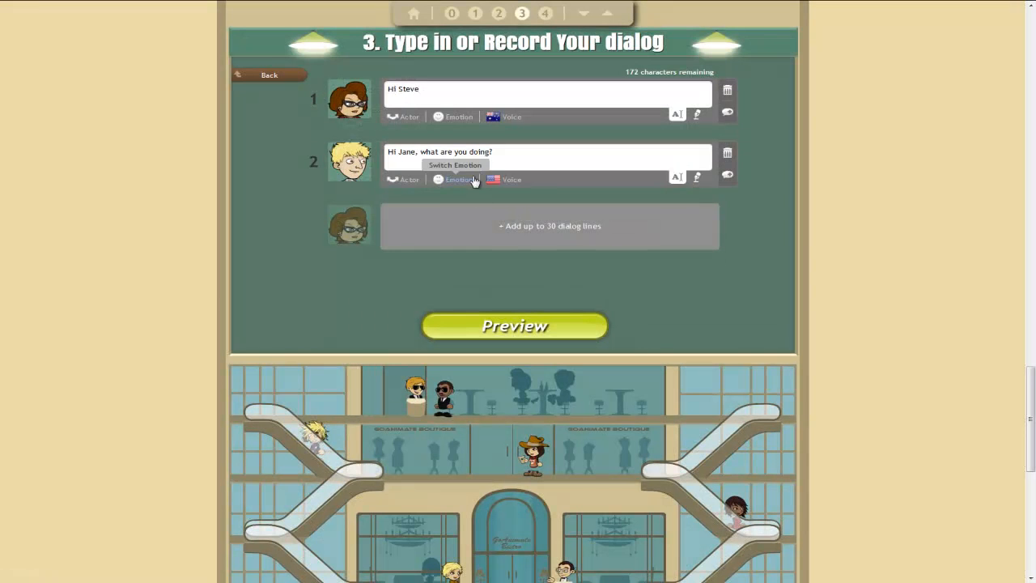
mouse_move(504, 178)
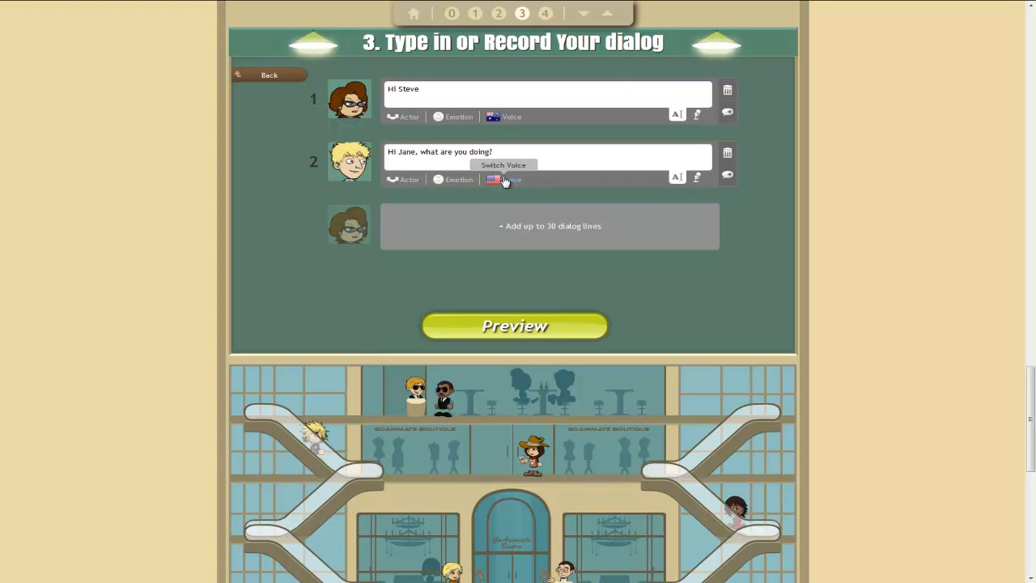
click(505, 178)
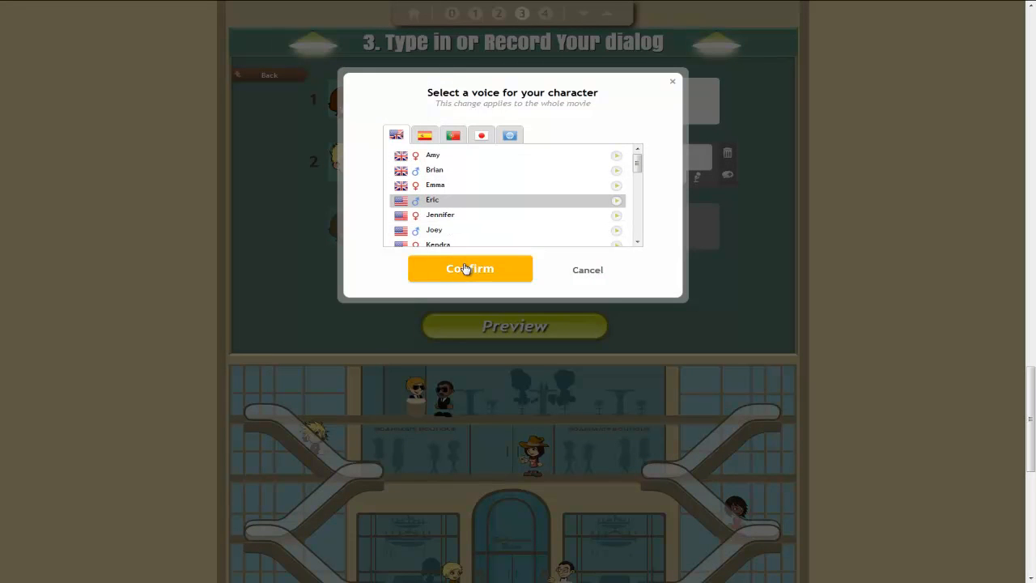
click(469, 269)
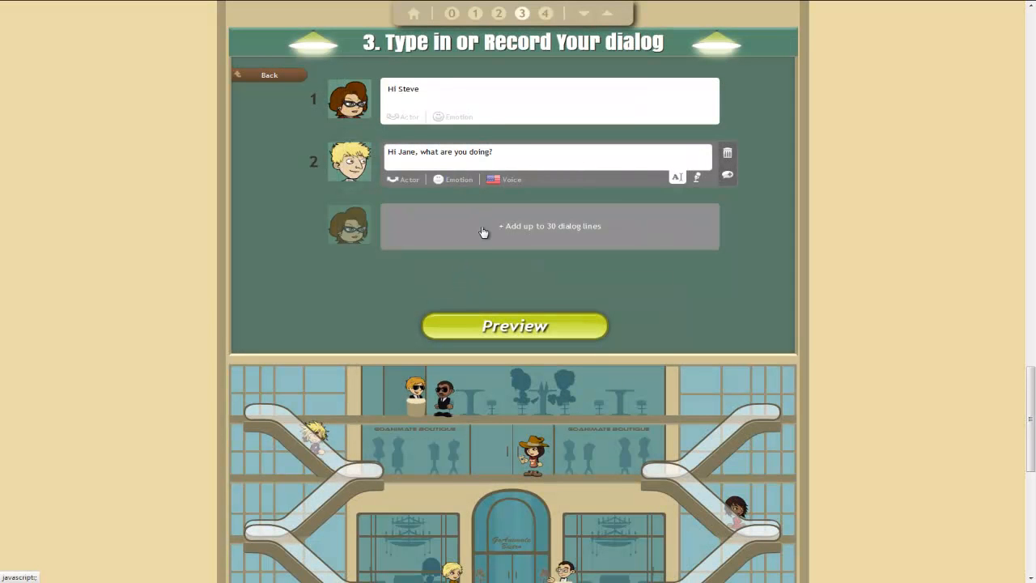
click(549, 227)
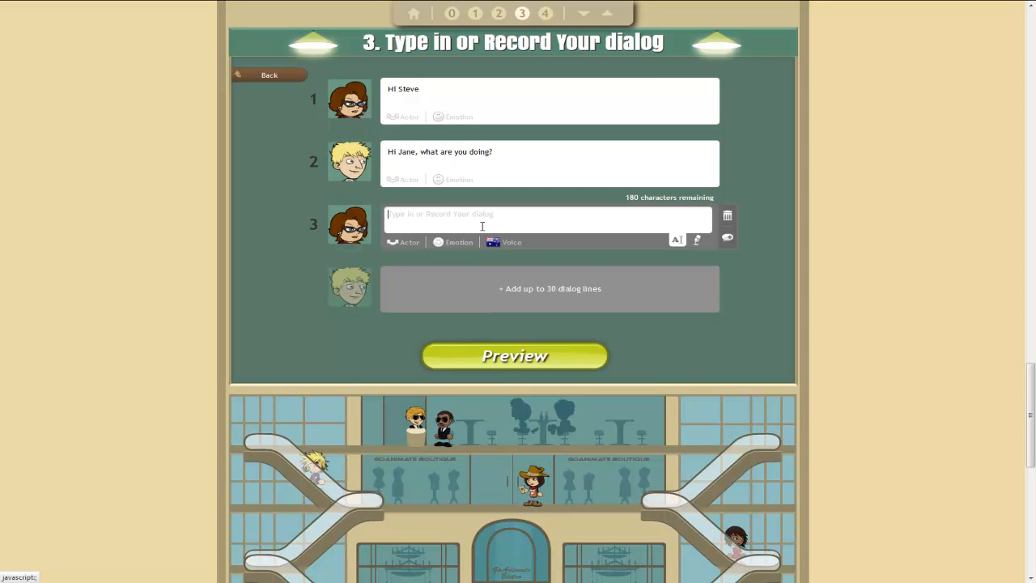
Enter line 3 'Milking a cow, what about you?' with a happy expression
text(Milking a c)
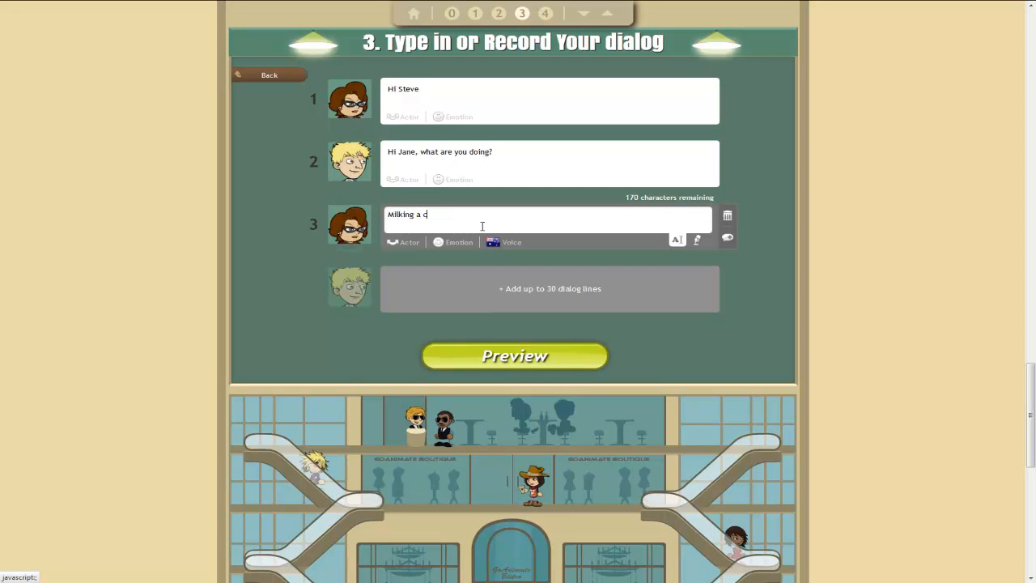
text(ow, what ar)
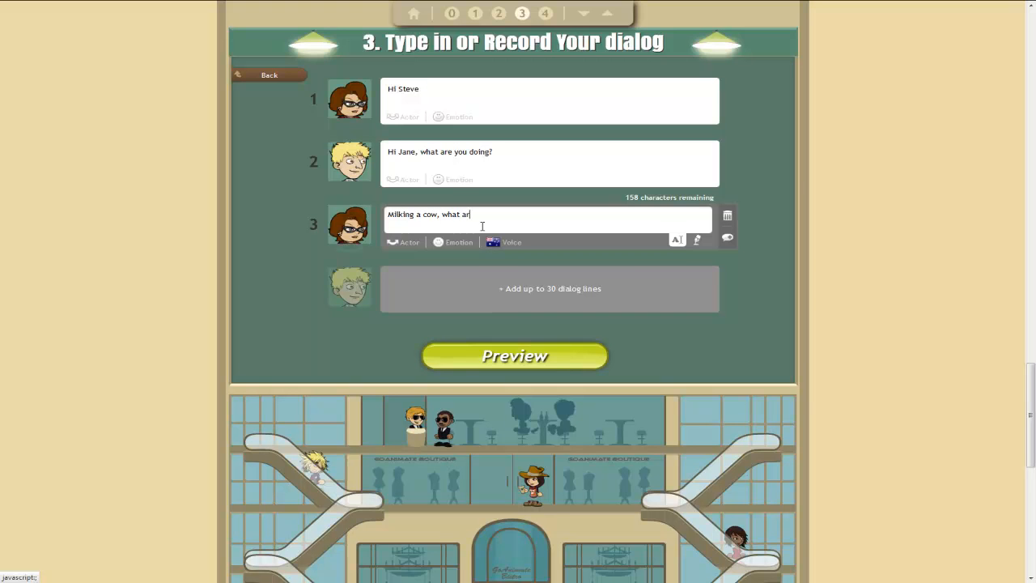
text(bout you?)
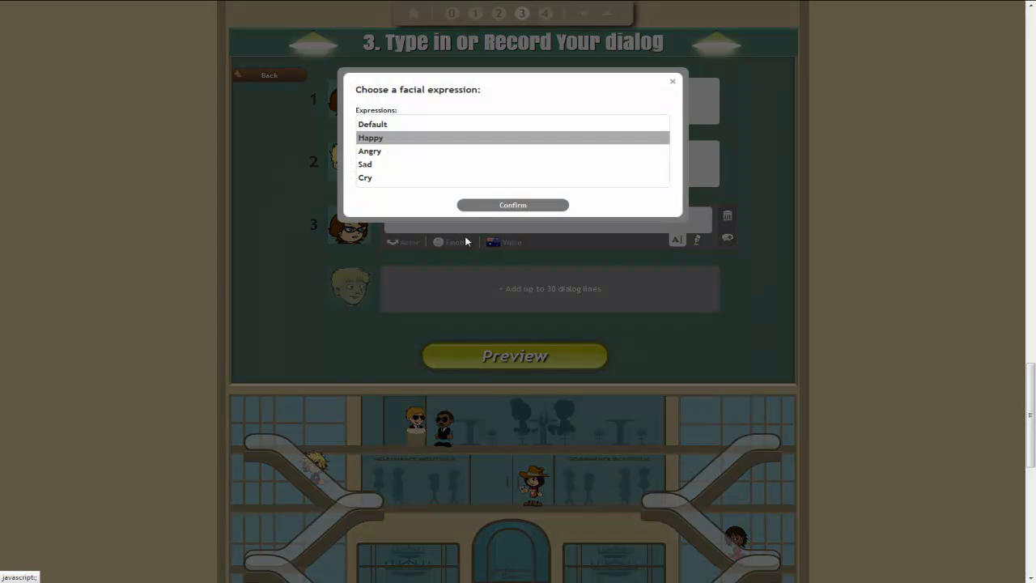
click(369, 153)
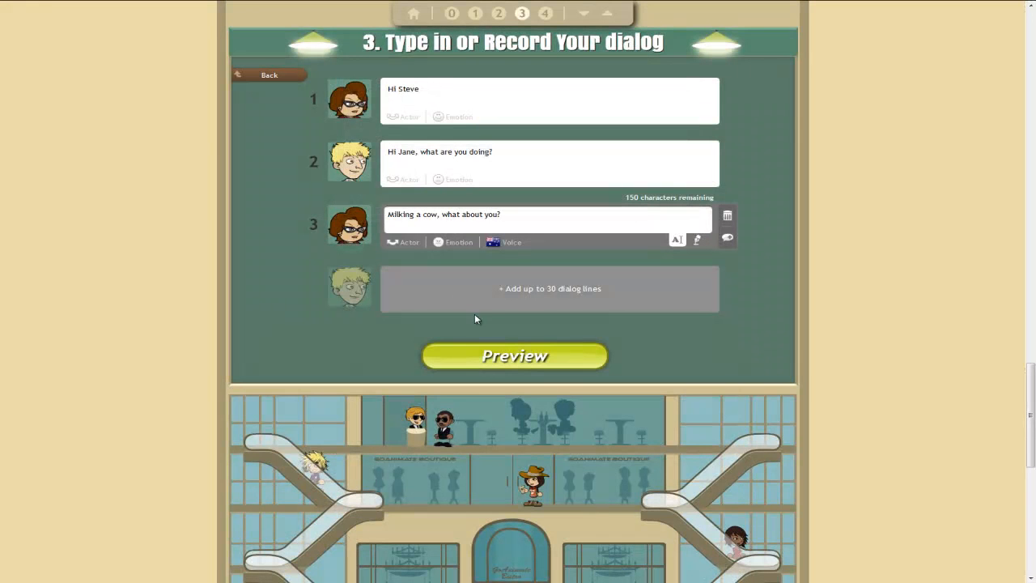
Add line 4 asking whether the photocopies are done, then add a blank fifth line
click(551, 289)
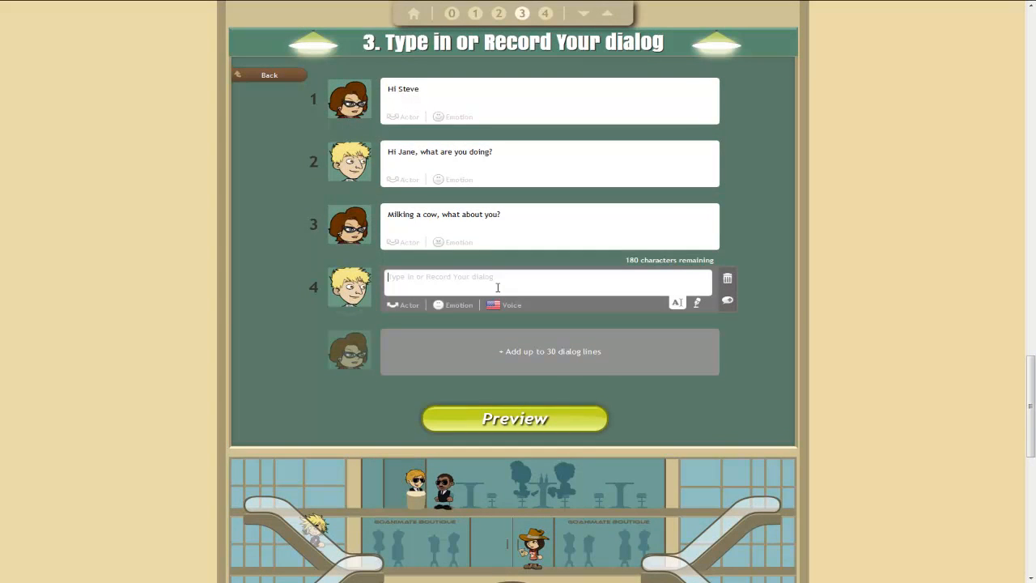
text(Oh yeah, just wo)
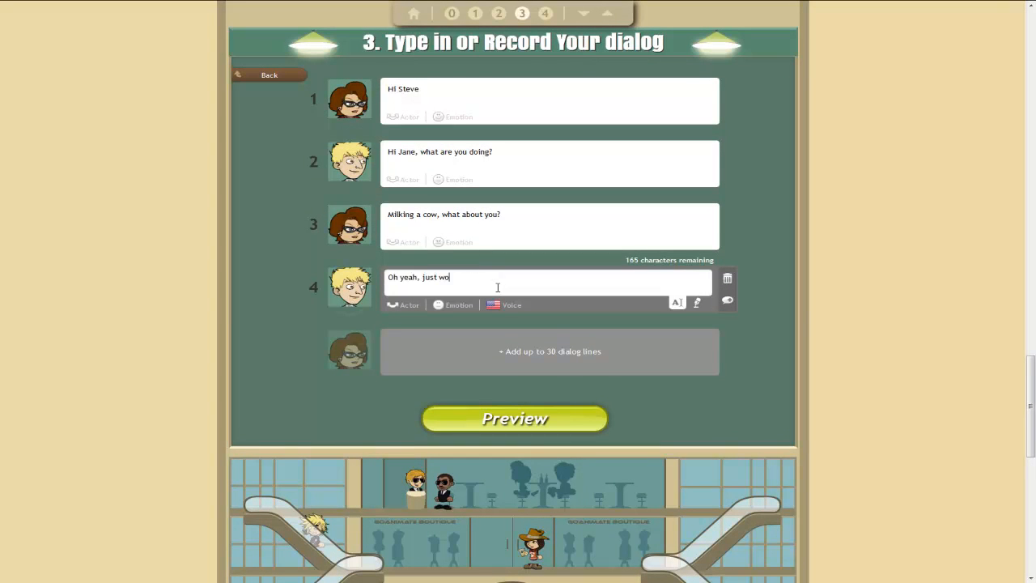
text(ndering if you'v)
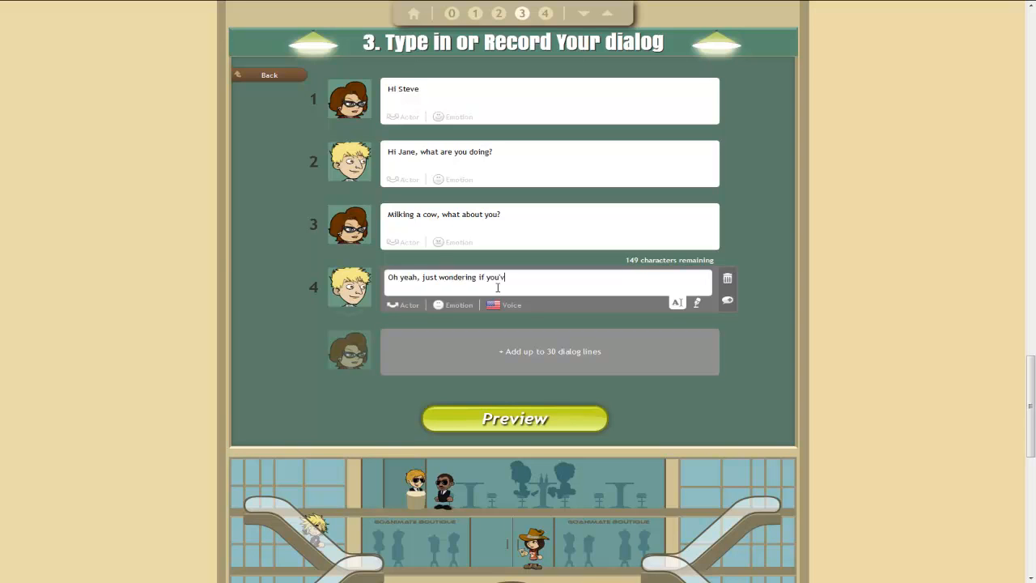
text(e done those p)
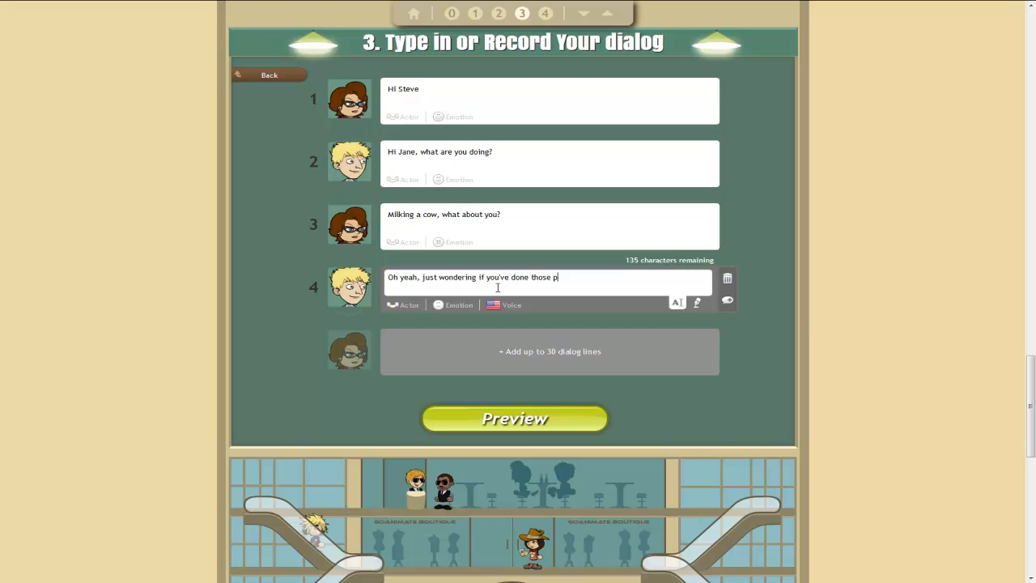
text(hotocopie)
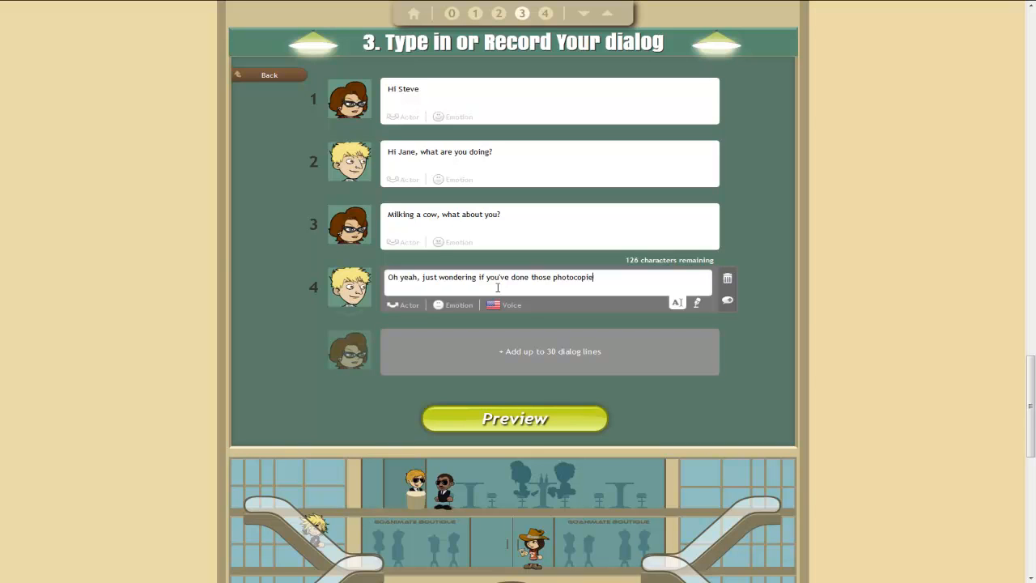
click(550, 350)
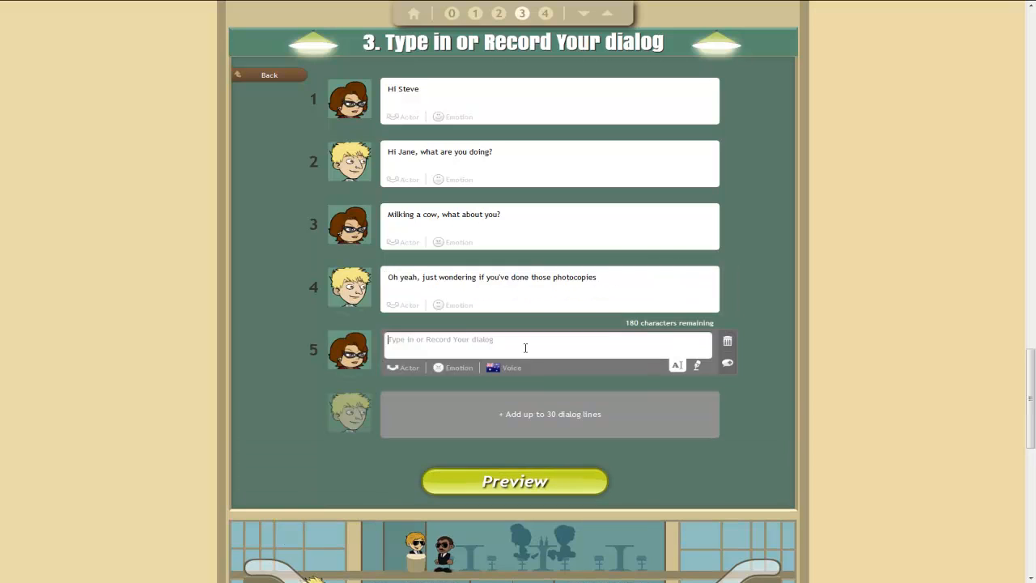
mouse_move(469, 345)
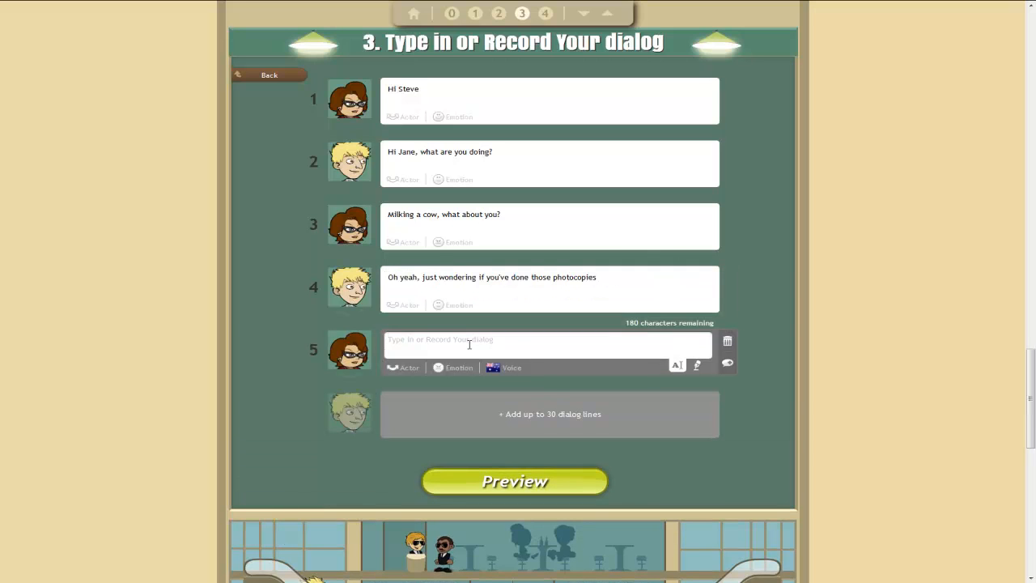
Enter line 5 'Yes, they're on your desk' and line 6 'Great, thanks' with a happy expression
text(Yes)
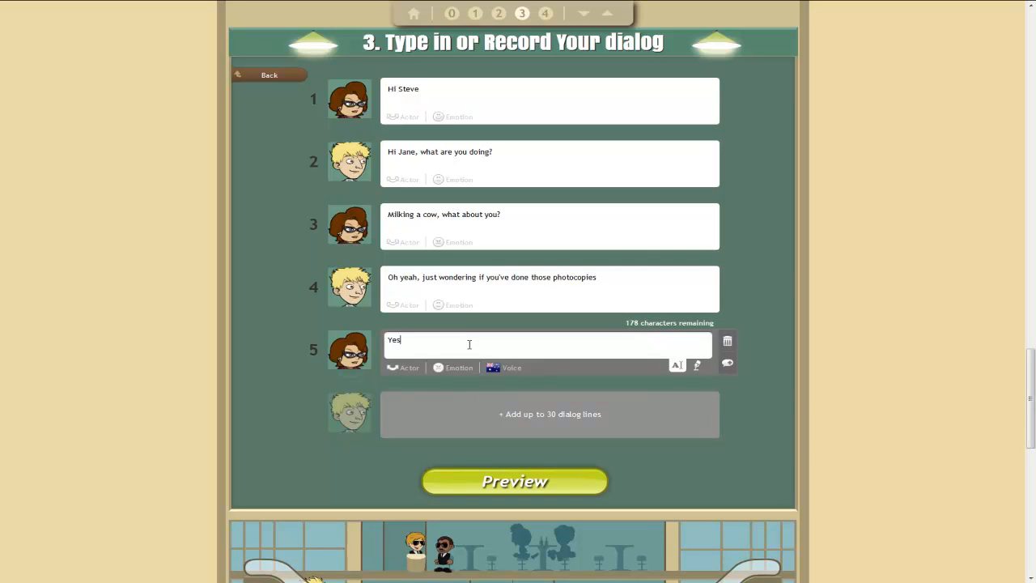
text(, they're on y)
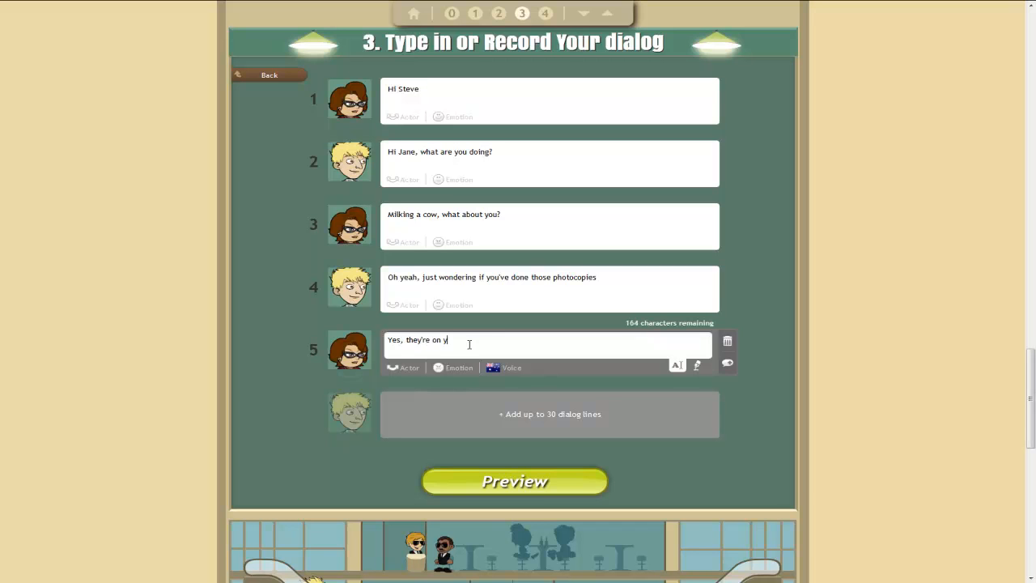
text(our desk)
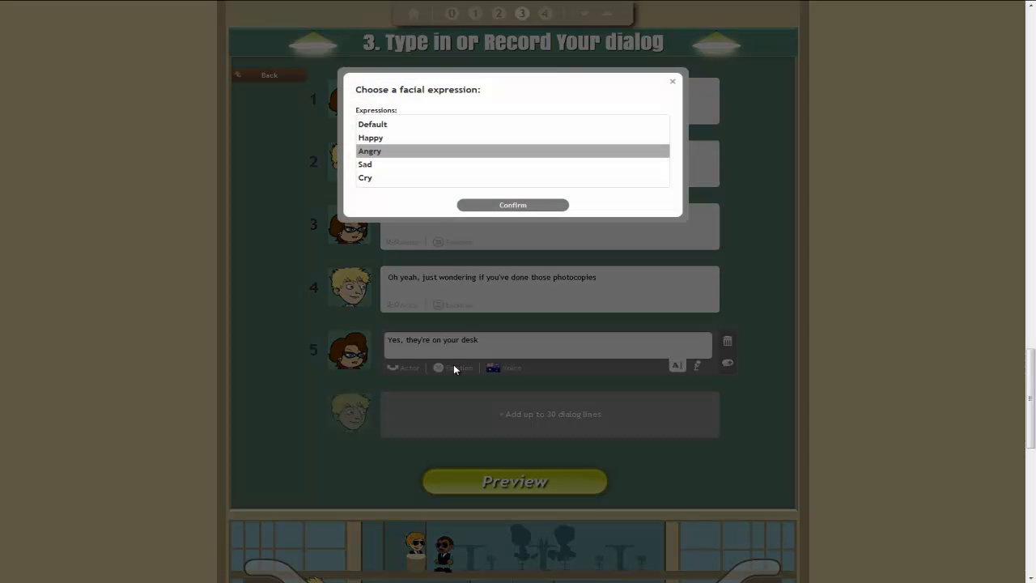
mouse_move(372, 137)
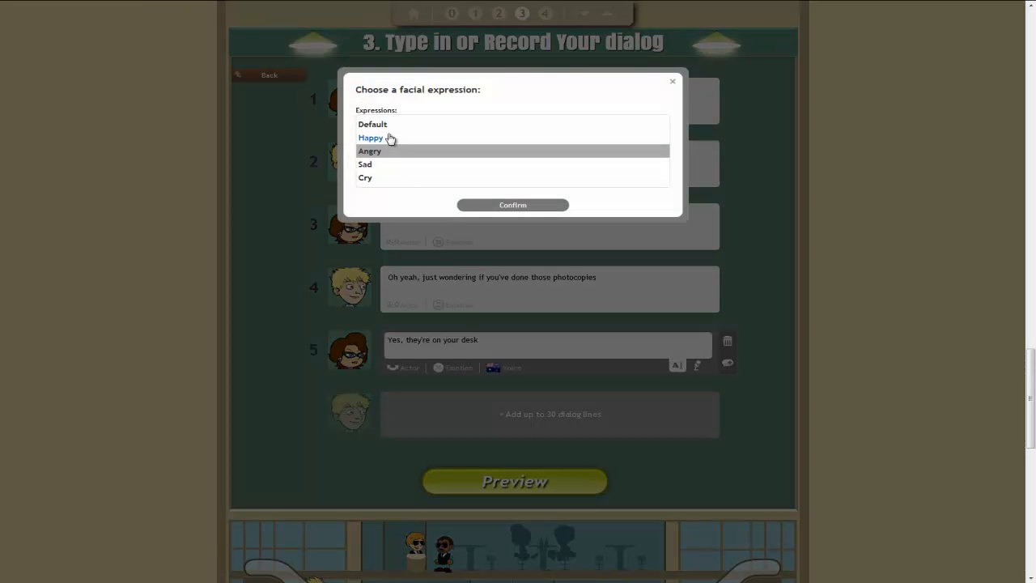
click(672, 81)
text(Great, thanks)
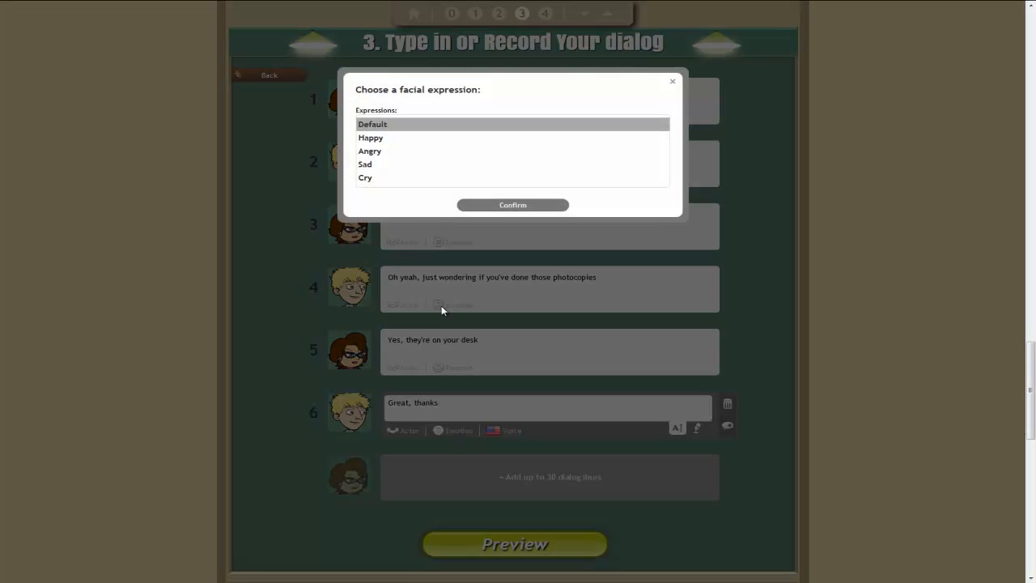
click(370, 136)
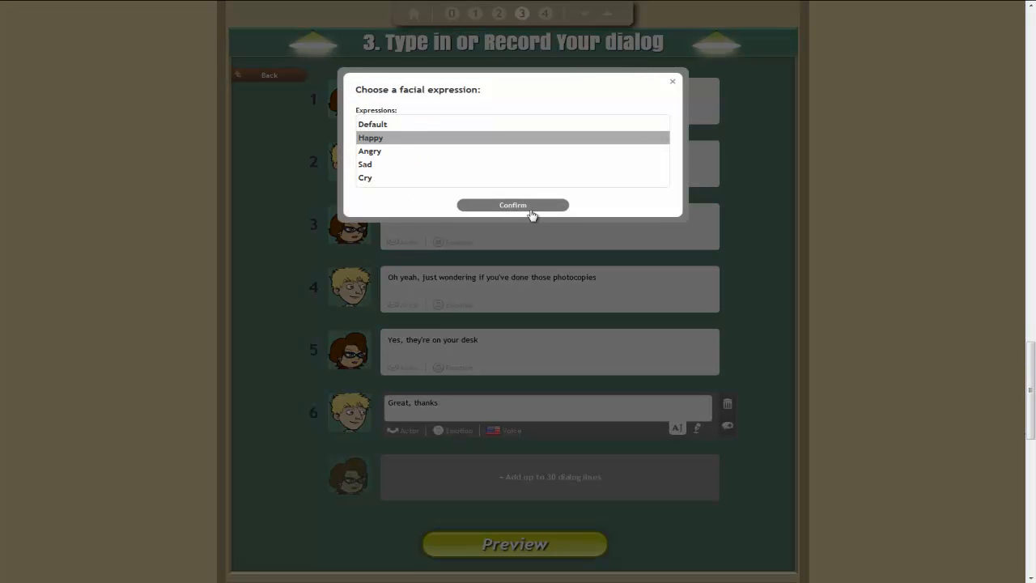
click(511, 204)
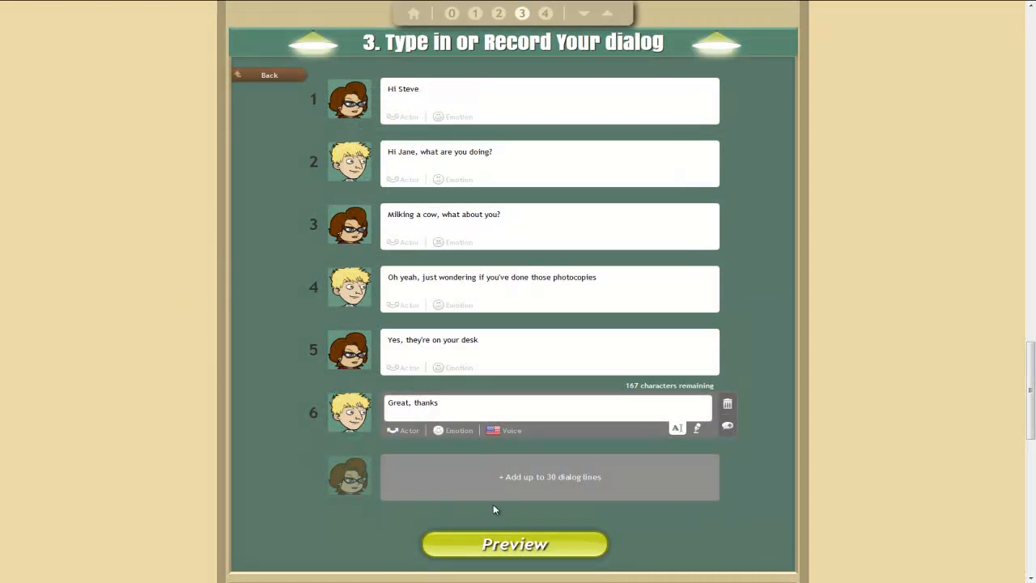
Preview the finished 25-second dialog video and let it play through
click(515, 544)
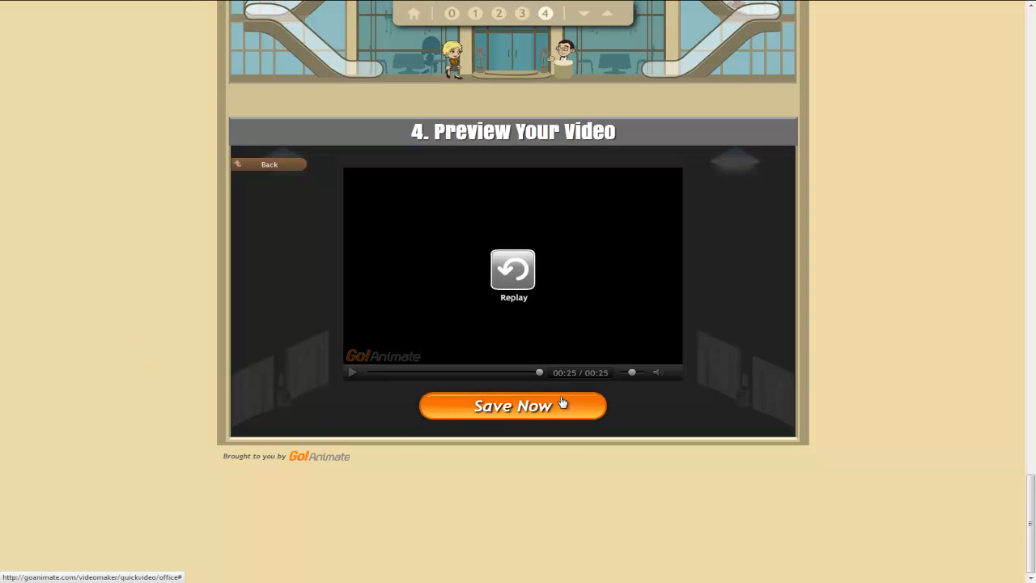
Save the video with the title 'Photocopy shot' and publish it
click(512, 404)
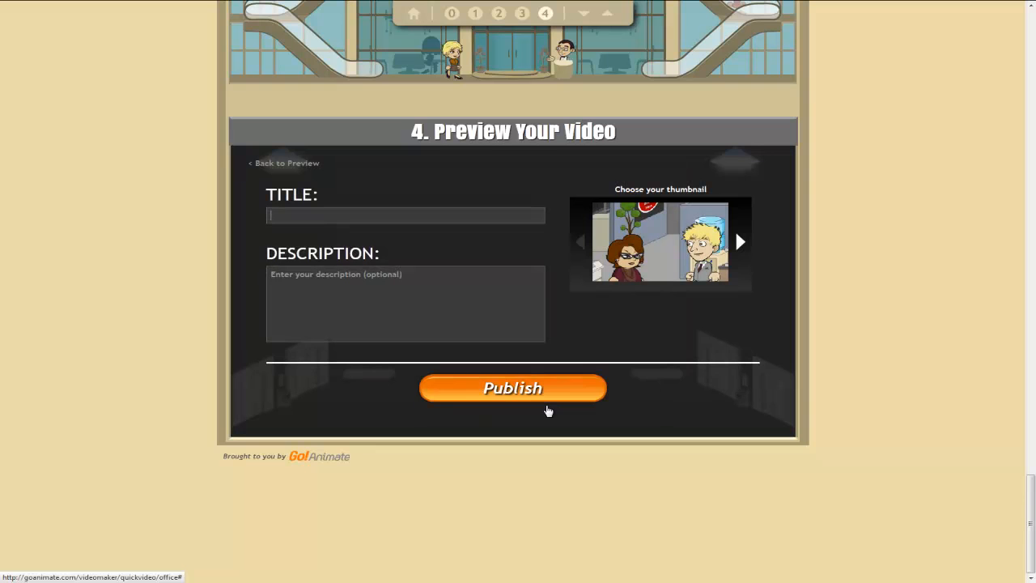
text(Photocopy ch)
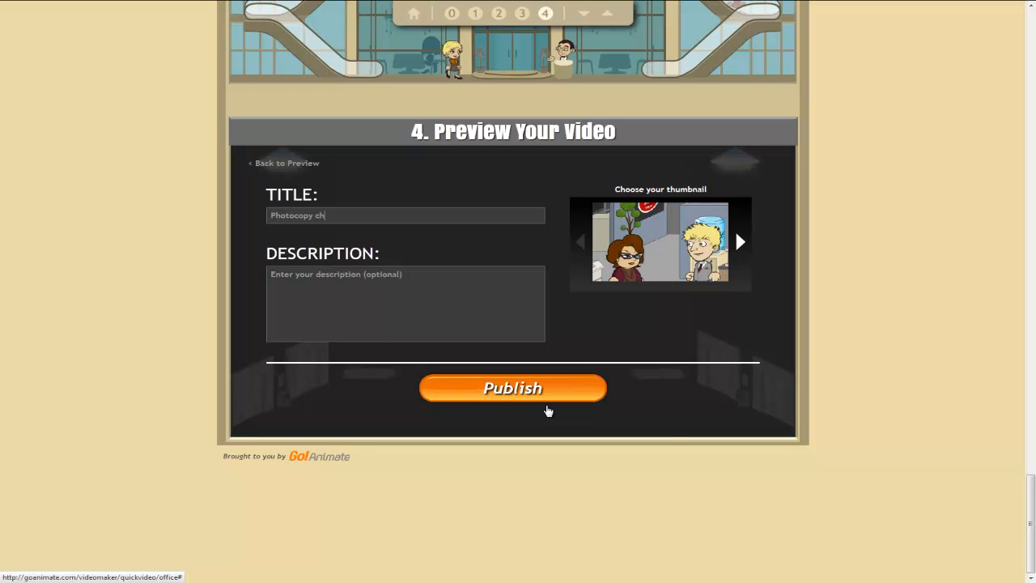
click(512, 388)
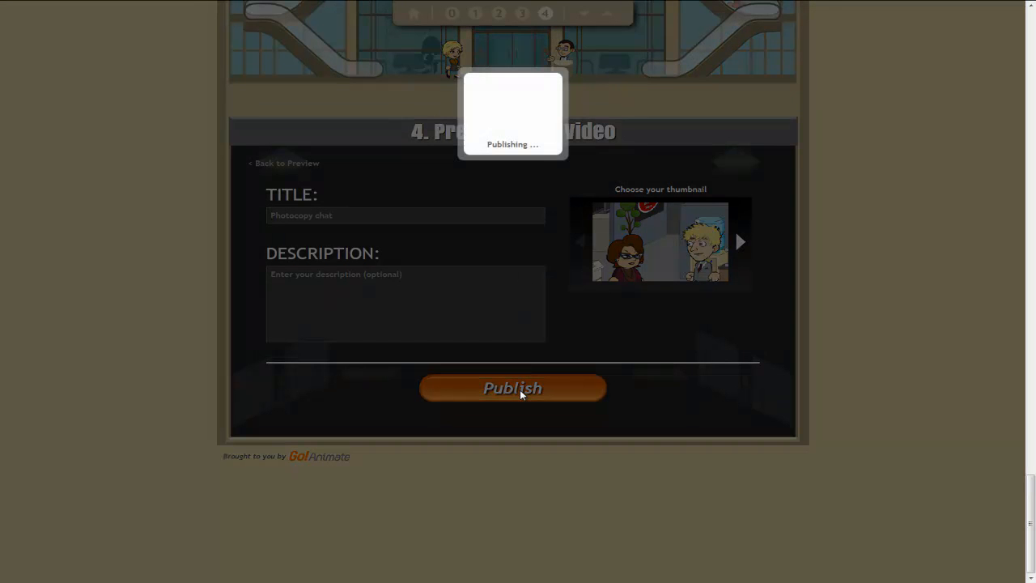